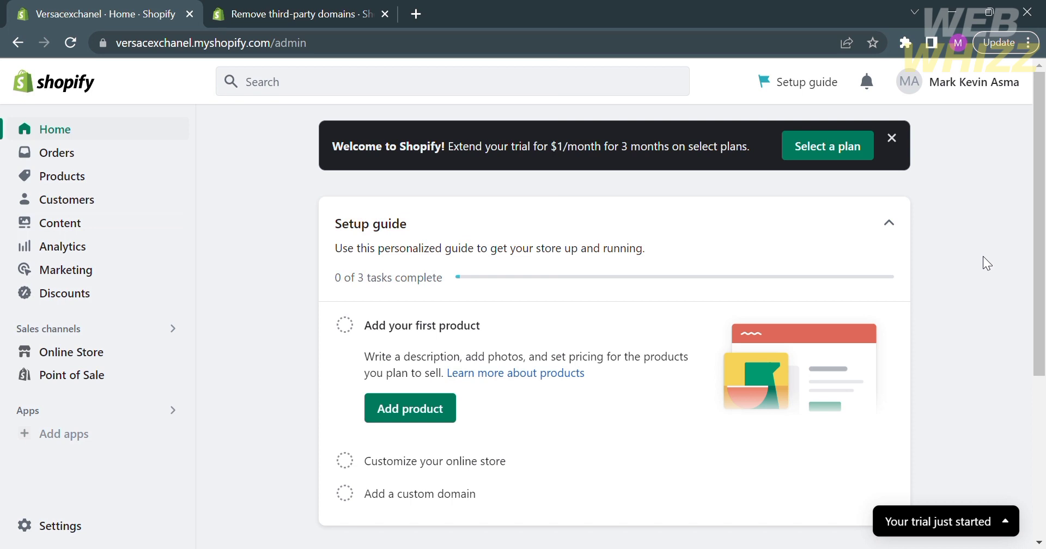
{"action": "mouse_move", "coordinate": [299, 151]}
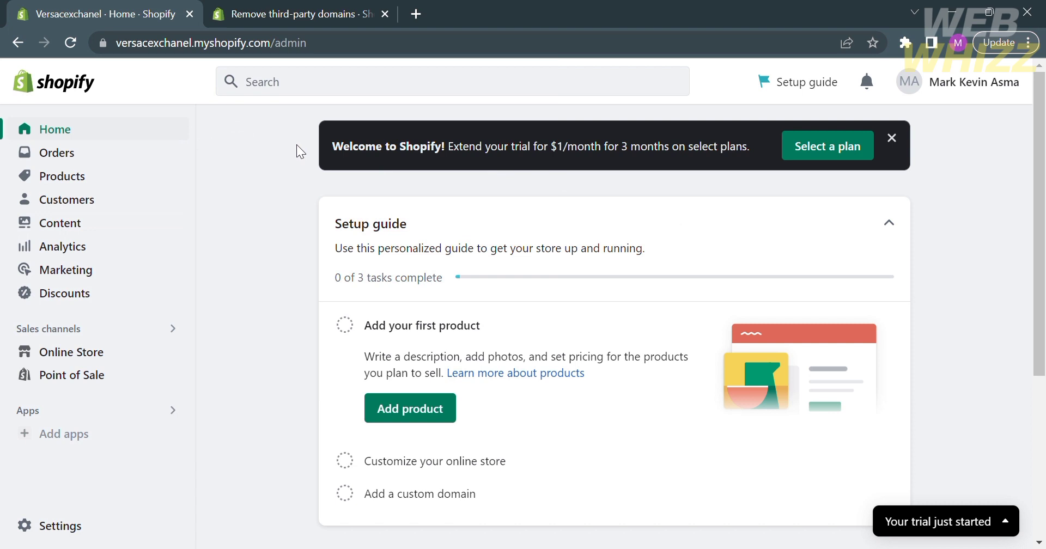
{"action": "mouse_move", "coordinate": [201, 212]}
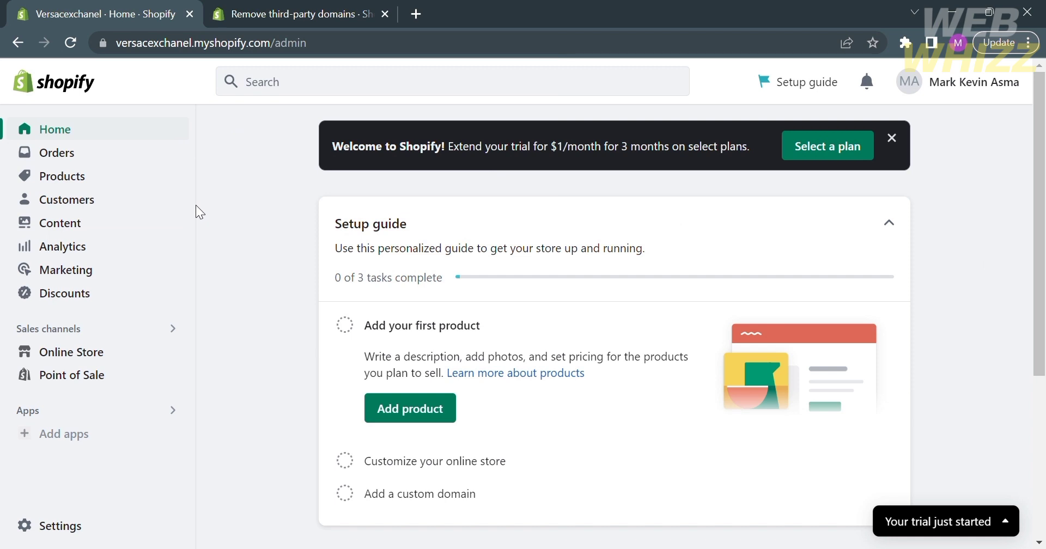
{"action": "mouse_move", "coordinate": [97, 304]}
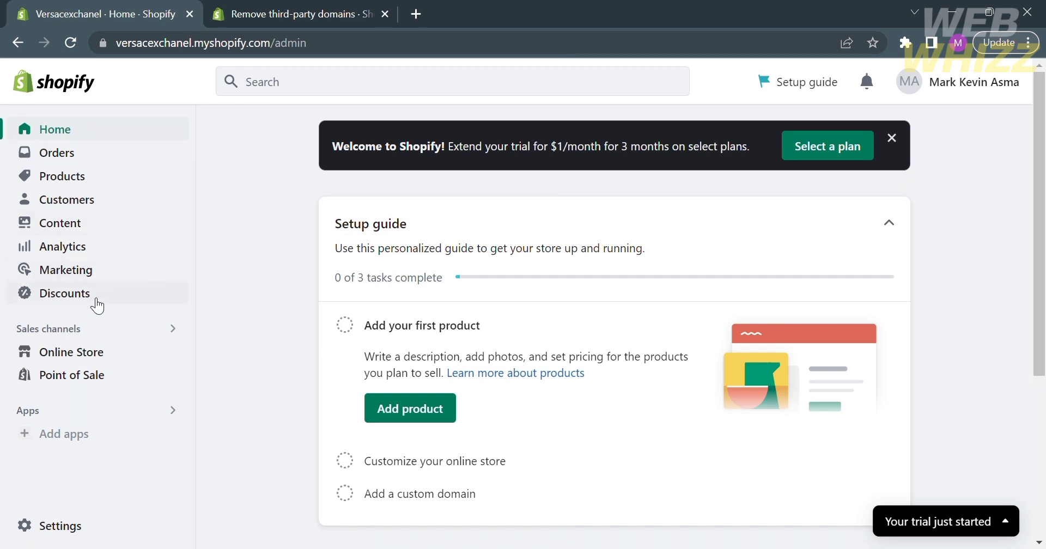
Open the store's Settings from the bottom of the admin sidebar
{"action": "left_click", "coordinate": [60, 527]}
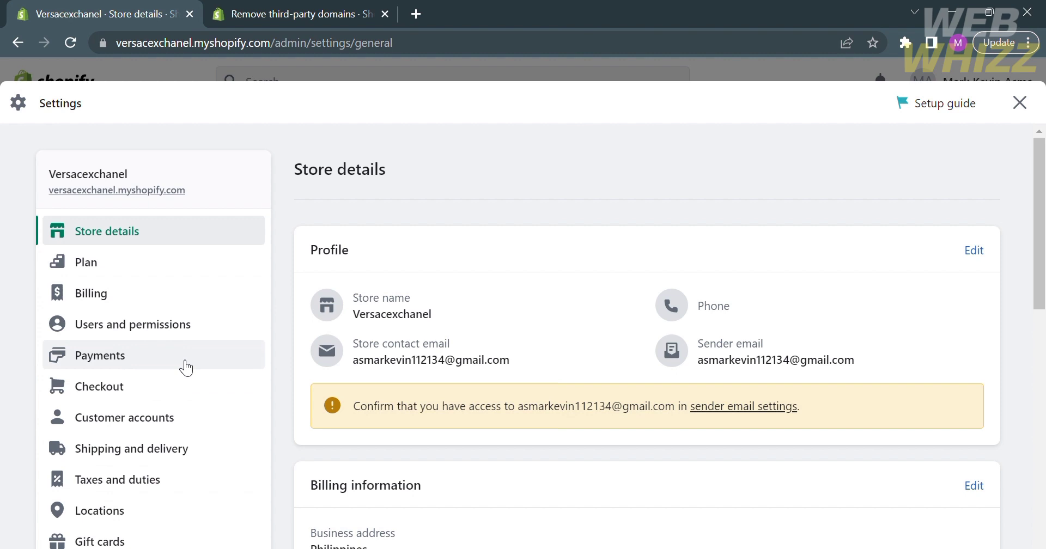
Open the Domains settings page listing the myshopify.com primary domain
{"action": "scroll", "scroll_direction": "down", "scroll_amount": 3}
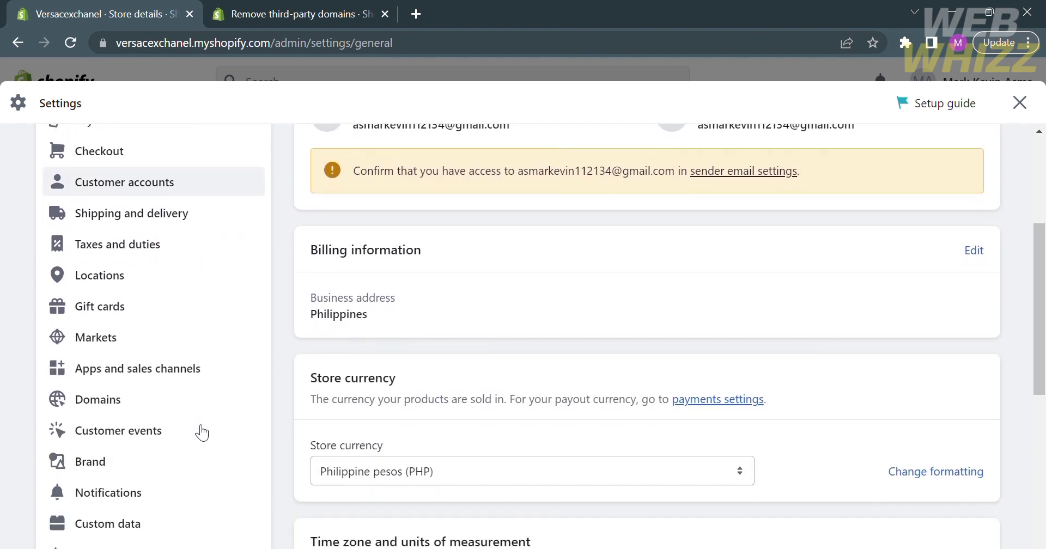
{"action": "scroll", "scroll_direction": "down", "scroll_amount": 3}
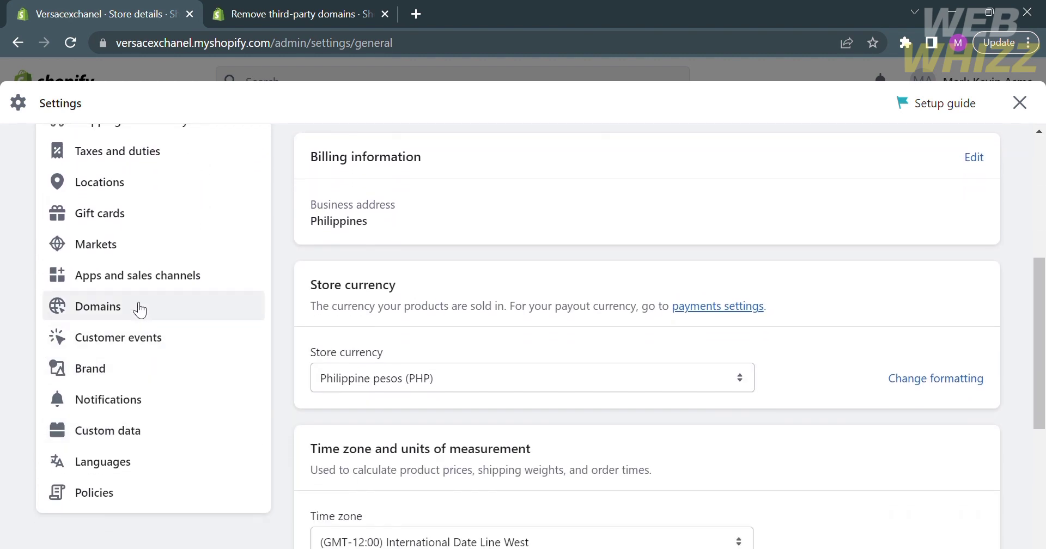
{"action": "left_click", "coordinate": [97, 306]}
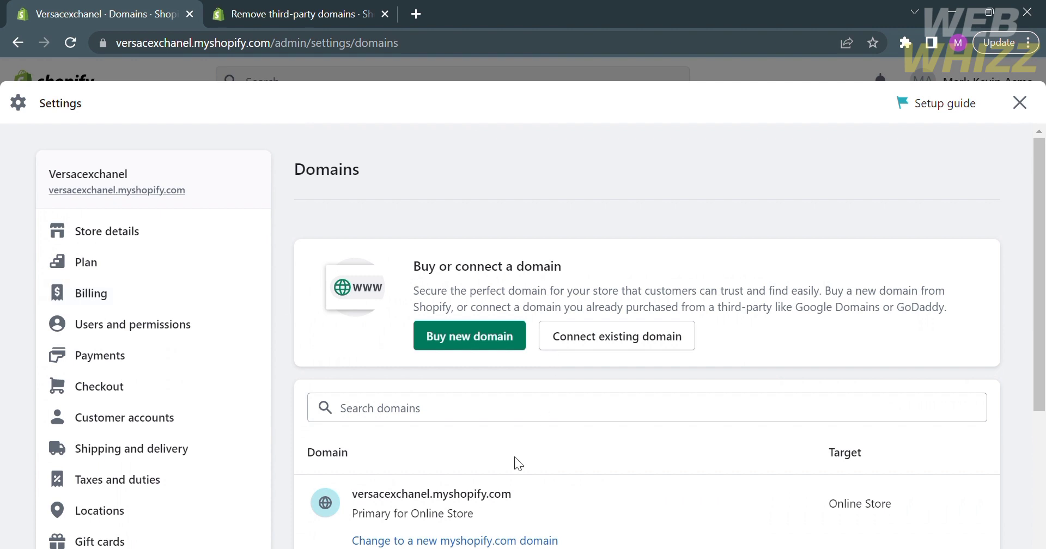
{"action": "scroll", "scroll_direction": "down", "scroll_amount": 3}
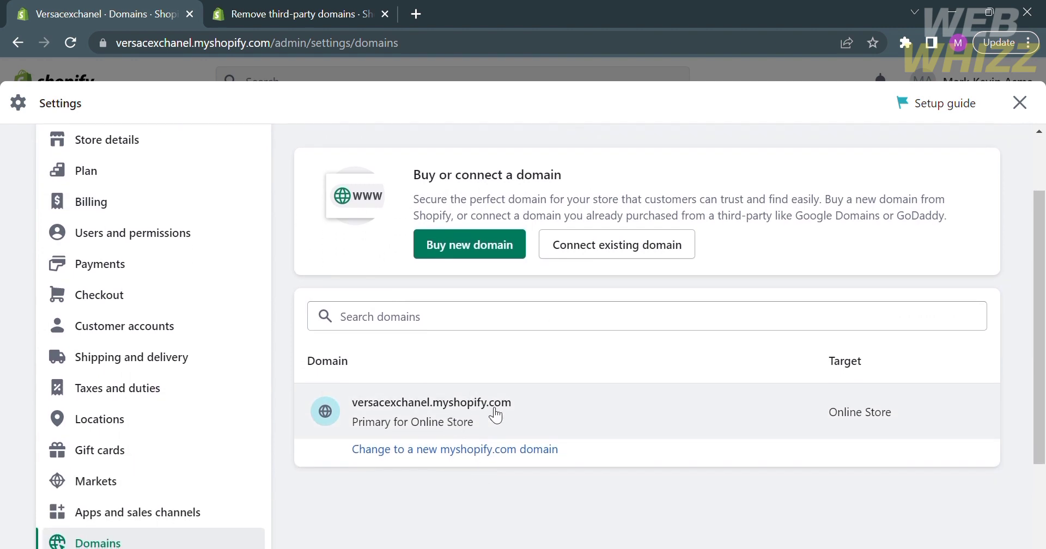
{"action": "mouse_move", "coordinate": [578, 414]}
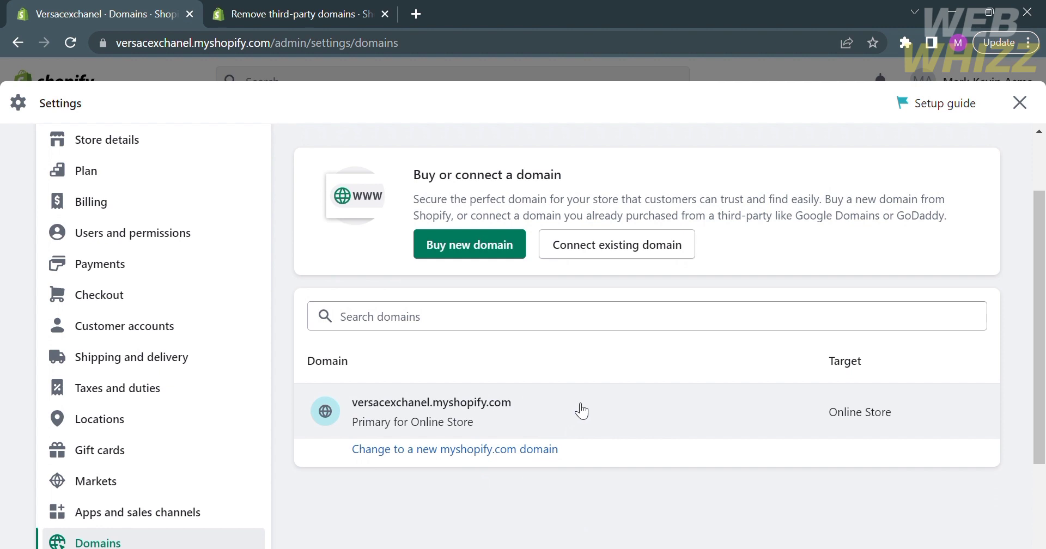
{"action": "scroll", "scroll_direction": "up", "scroll_amount": 3}
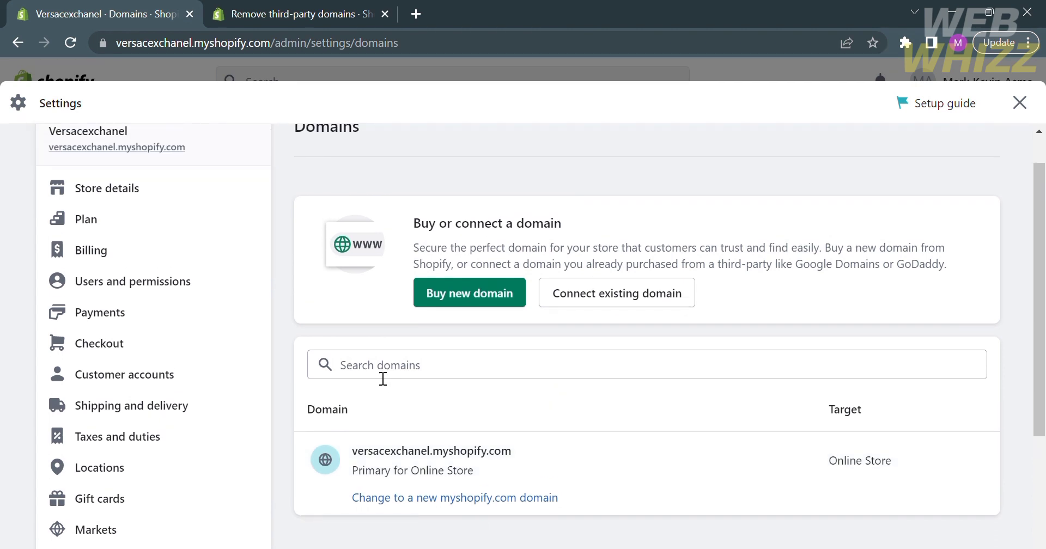
{"action": "mouse_move", "coordinate": [302, 302]}
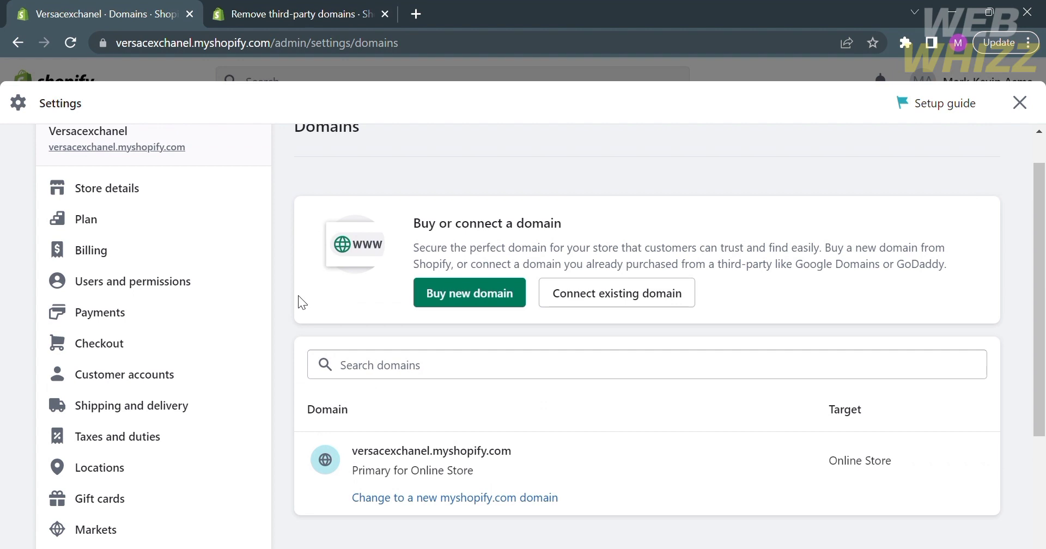
{"action": "left_click", "coordinate": [297, 13]}
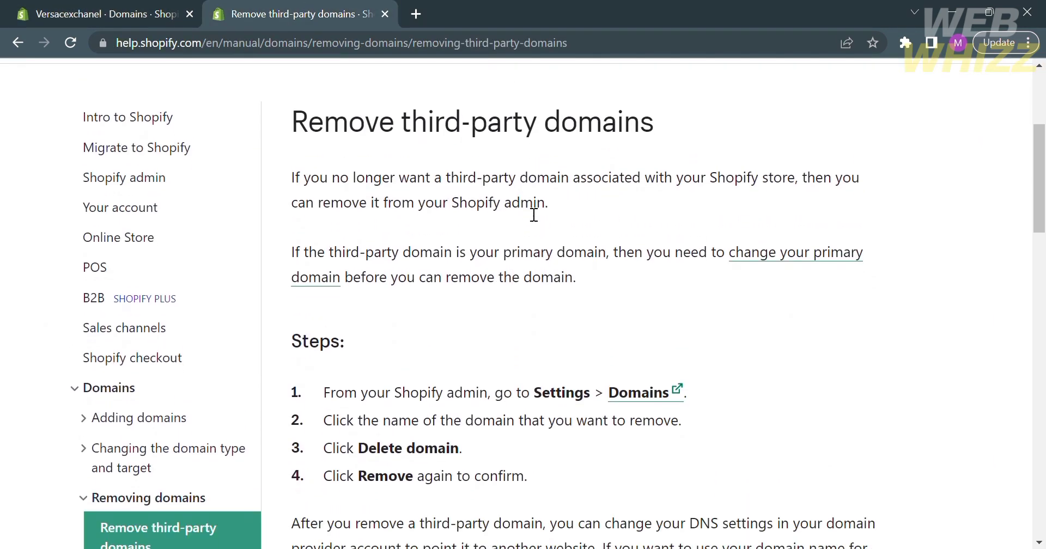
{"action": "scroll", "scroll_direction": "down", "scroll_amount": 3}
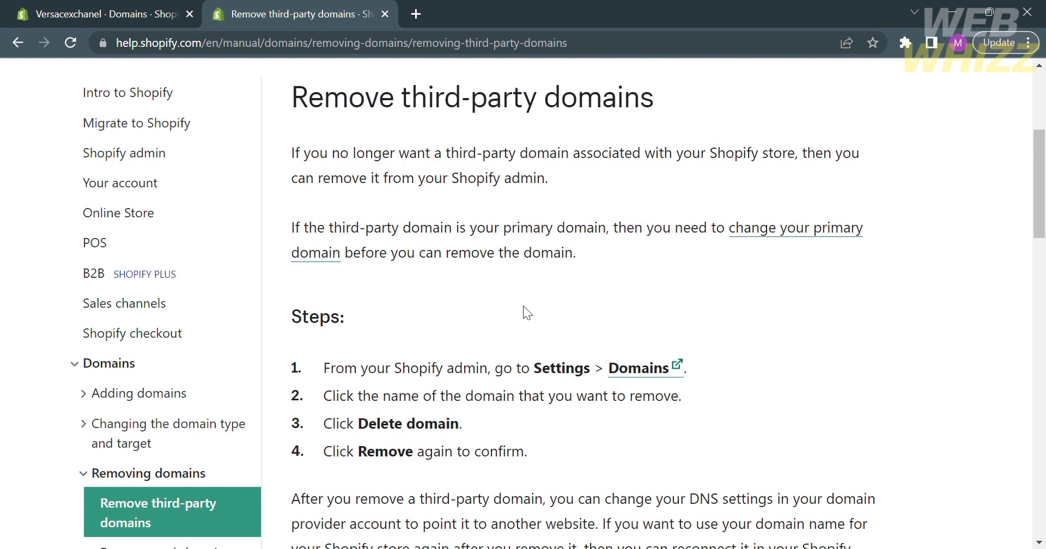
{"action": "mouse_move", "coordinate": [395, 391]}
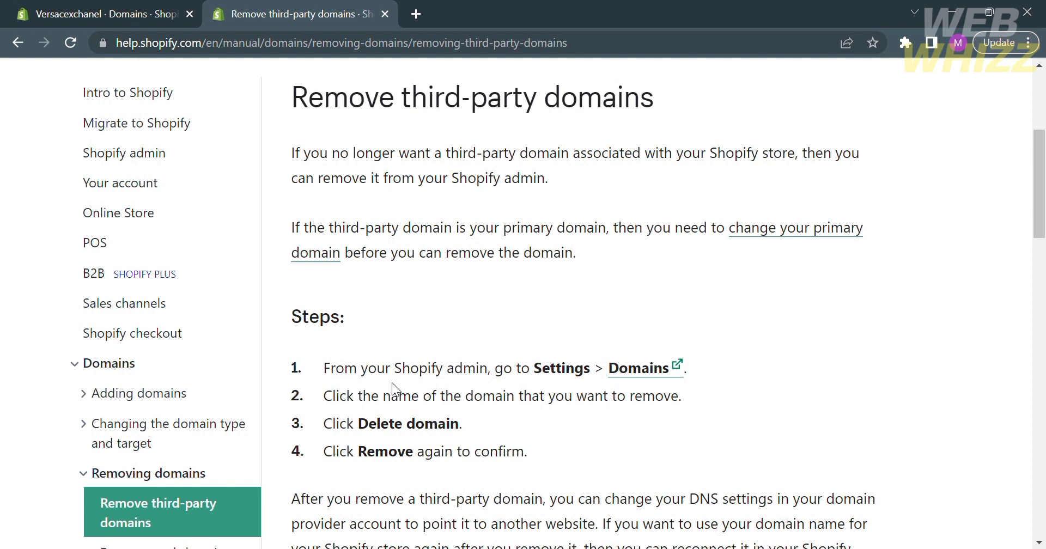
{"action": "mouse_move", "coordinate": [500, 389]}
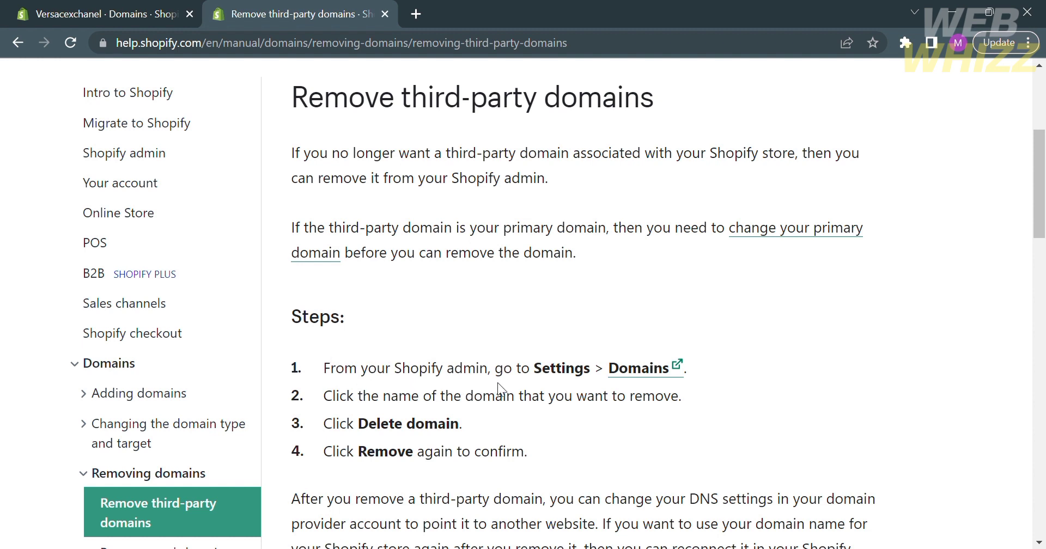
{"action": "mouse_move", "coordinate": [708, 401]}
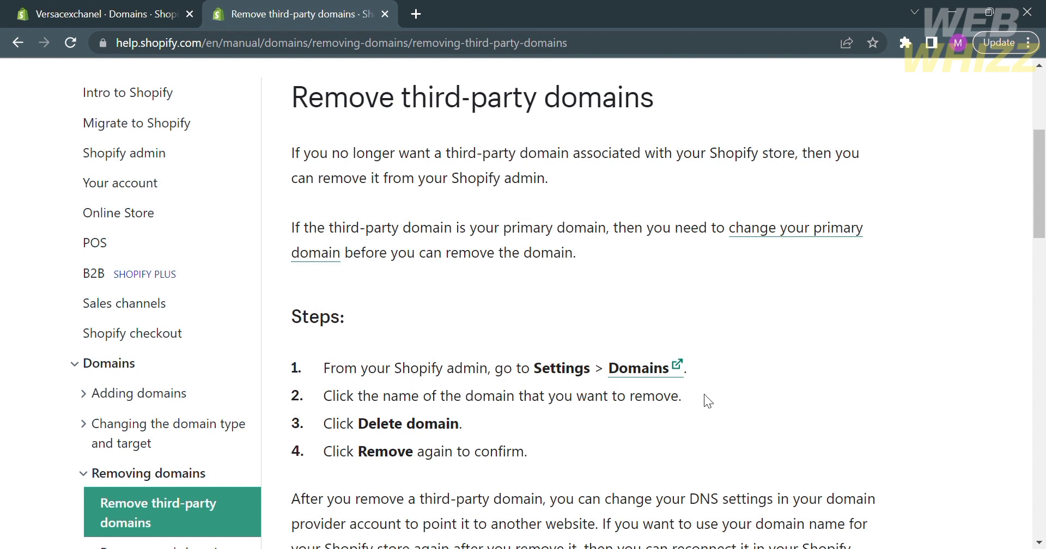
{"action": "mouse_move", "coordinate": [725, 399]}
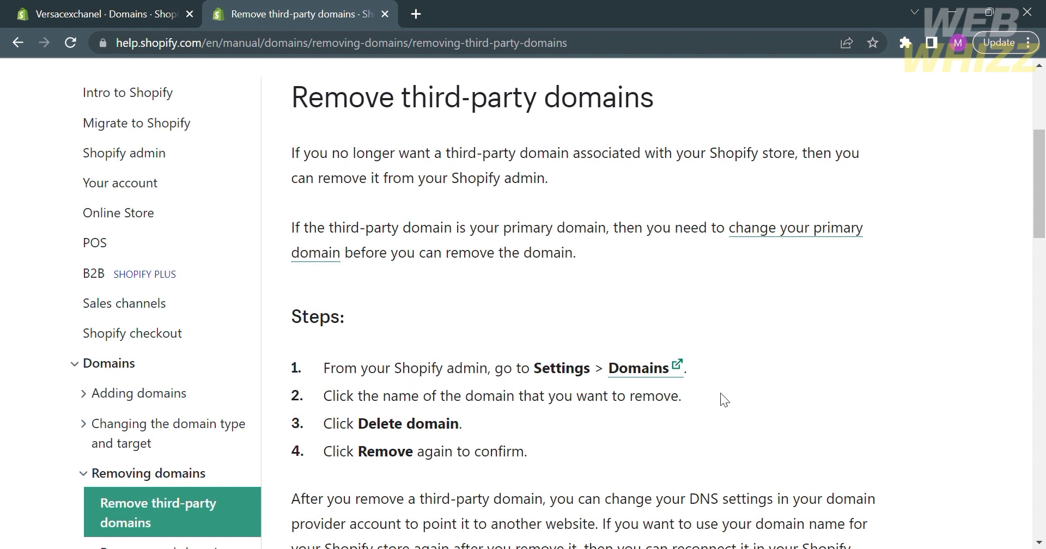
{"action": "mouse_move", "coordinate": [465, 403]}
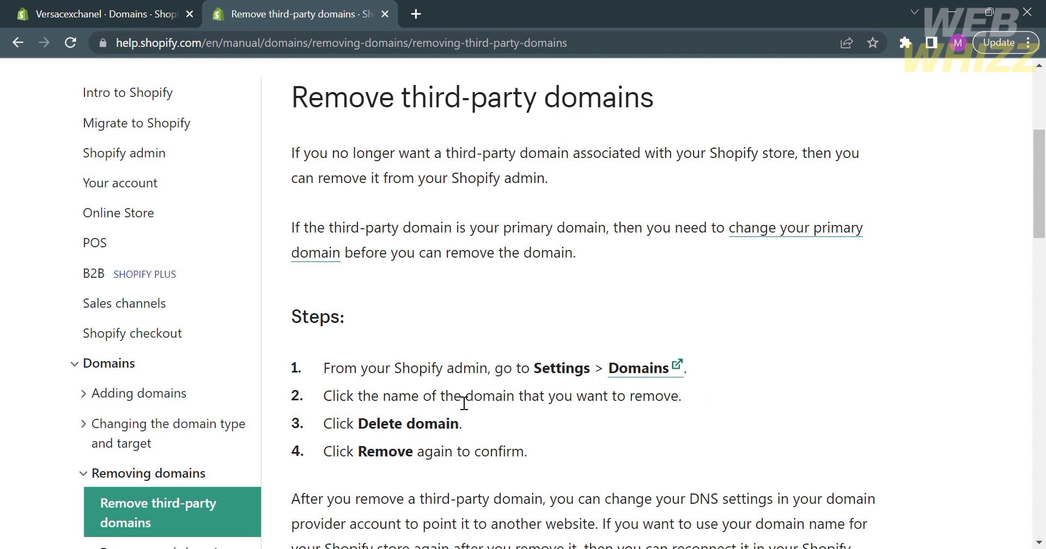
{"action": "scroll", "scroll_direction": "down", "scroll_amount": 3}
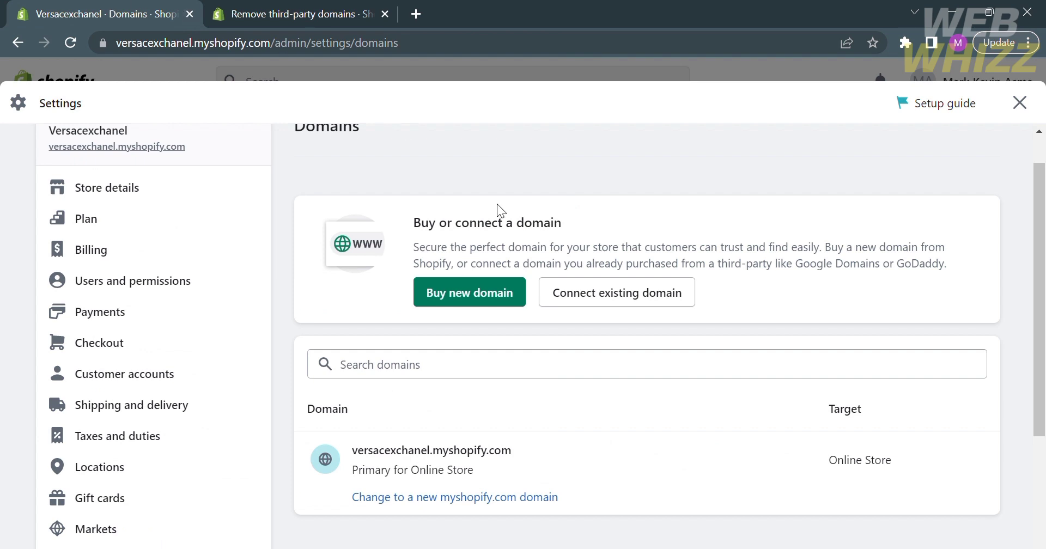
{"action": "mouse_move", "coordinate": [512, 473]}
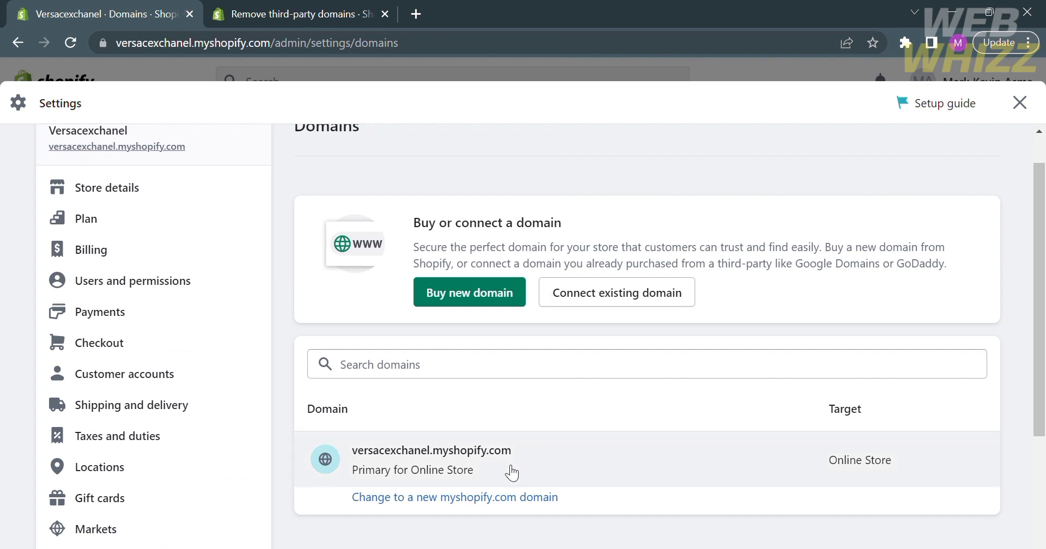